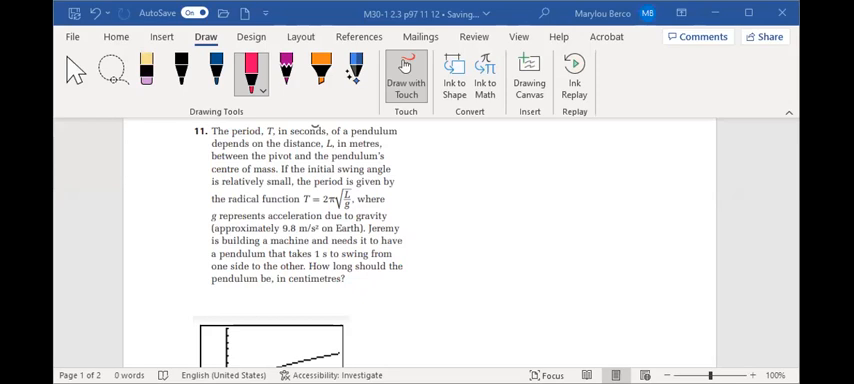
{"action": "mouse_move", "coordinate": [165, 123]}
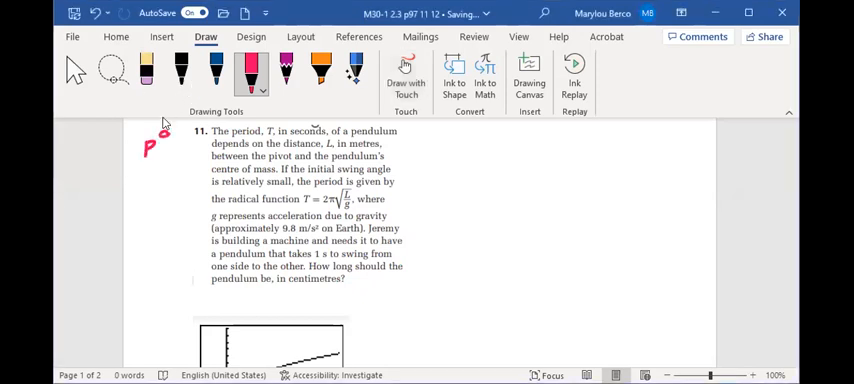
- Add a small pink ink mark beside problem 11 using the Draw tab pen
{"action": "left_click_drag", "start_coordinate": [160, 140], "coordinate": [180, 135]}
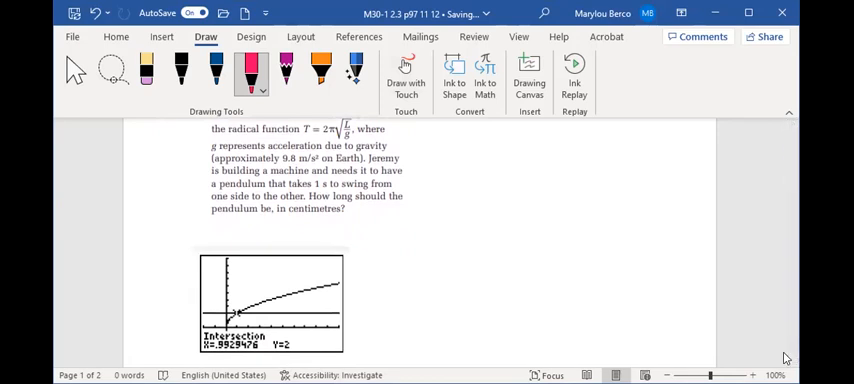
{"action": "mouse_move", "coordinate": [347, 123]}
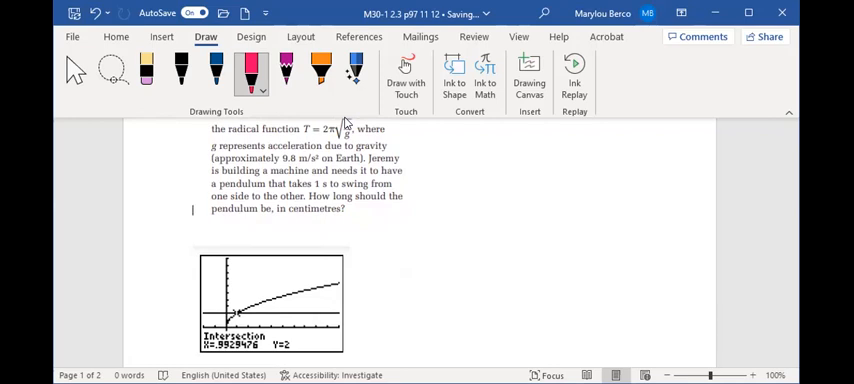
- Handwrite T = 2π√(L/9.8) and the answer 0.99 m or 99 cm pendulum length
{"action": "left_click_drag", "start_coordinate": [398, 240], "coordinate": [394, 256]}
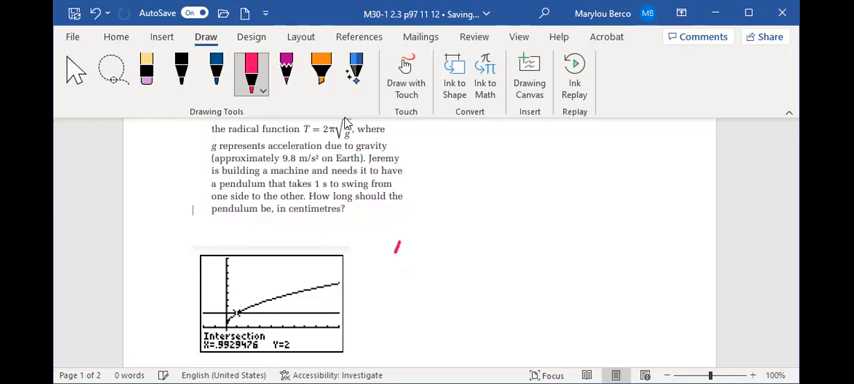
{"action": "left_click_drag", "start_coordinate": [396, 250], "coordinate": [410, 248]}
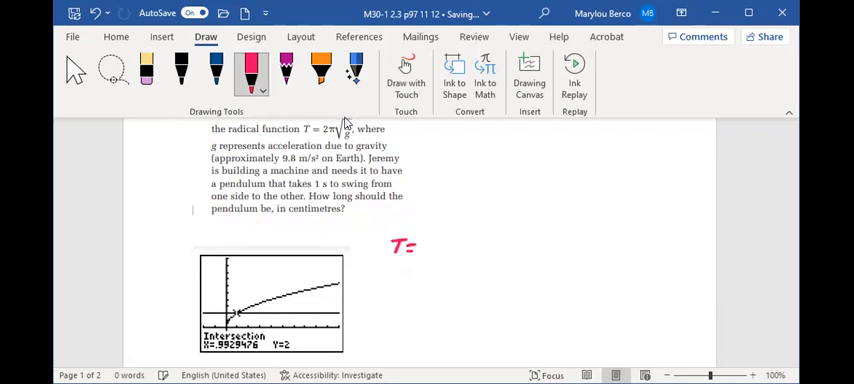
{"action": "left_click_drag", "start_coordinate": [430, 240], "coordinate": [455, 245]}
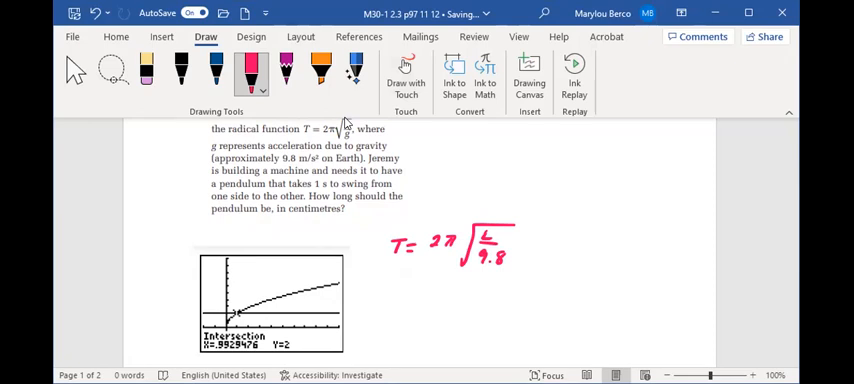
{"action": "left_click_drag", "start_coordinate": [390, 290], "coordinate": [405, 295]}
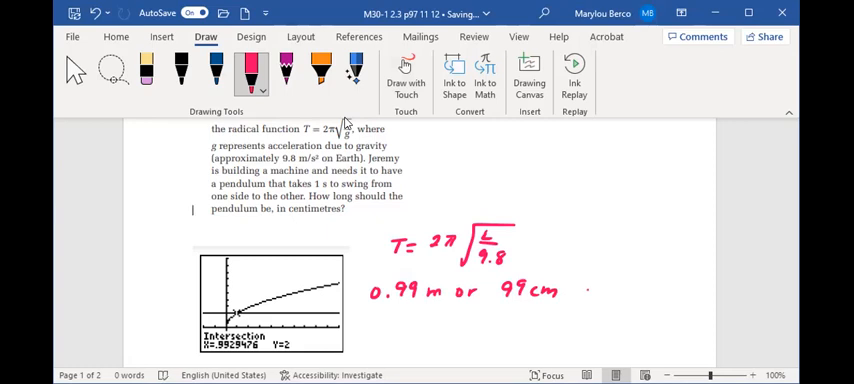
{"action": "left_click_drag", "start_coordinate": [575, 290], "coordinate": [620, 295]}
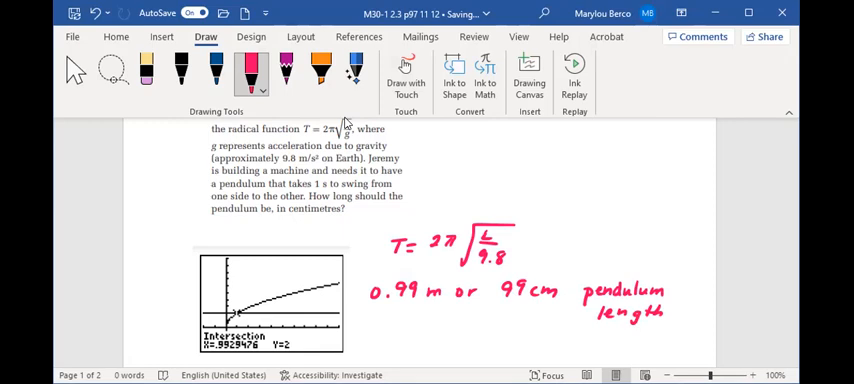
- Scroll down to problem 12a on the 6.4 mm cable and its intersection graph
{"action": "scroll", "scroll_direction": "down", "scroll_amount": 3}
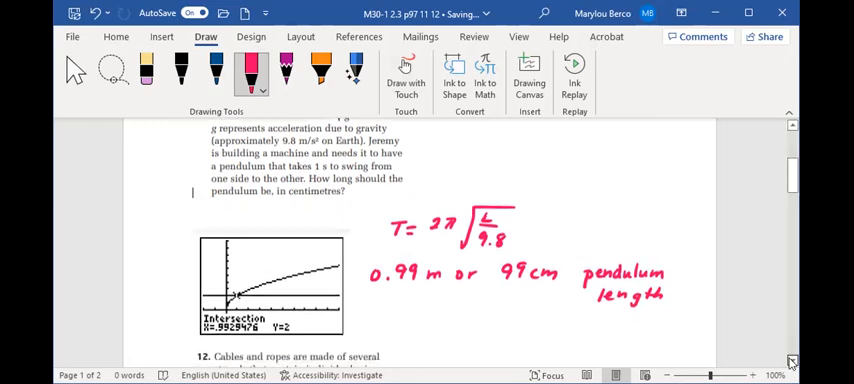
{"action": "scroll", "scroll_direction": "down", "scroll_amount": 3}
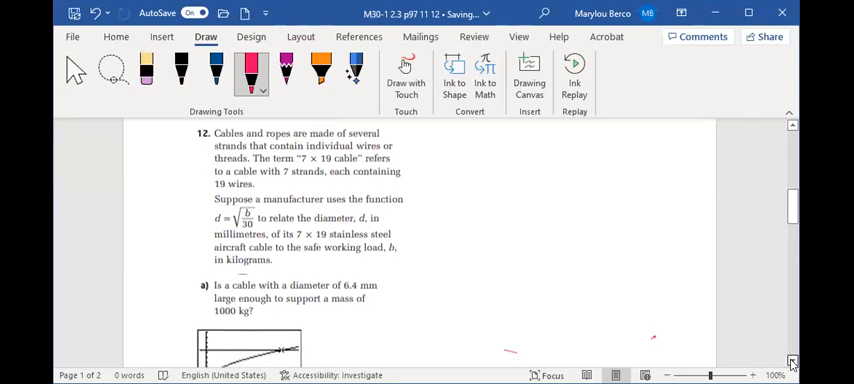
{"action": "scroll", "scroll_direction": "down", "scroll_amount": 3}
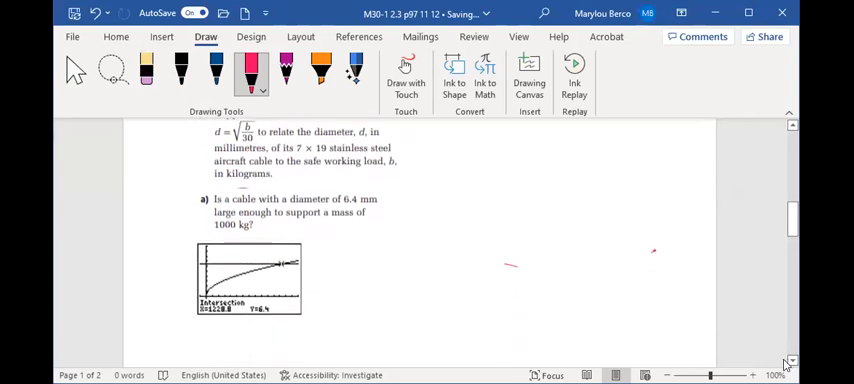
{"action": "scroll", "scroll_direction": "down", "scroll_amount": 3}
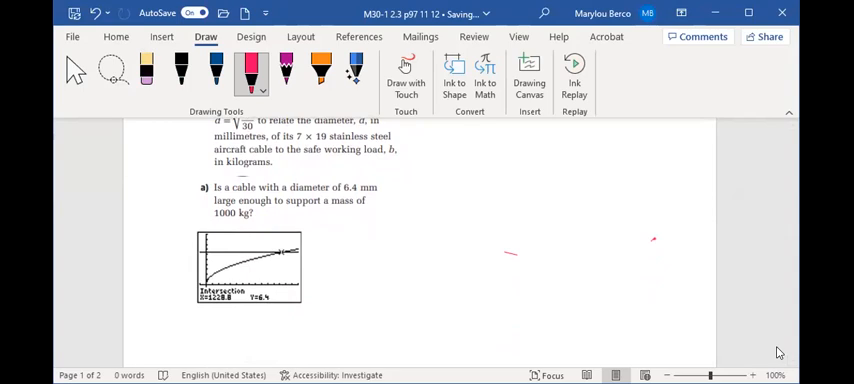
- Handwrite the formula d = √(b/30) and the given diameter d = 6.4 in pink
{"action": "left_click_drag", "start_coordinate": [368, 235], "coordinate": [375, 228]}
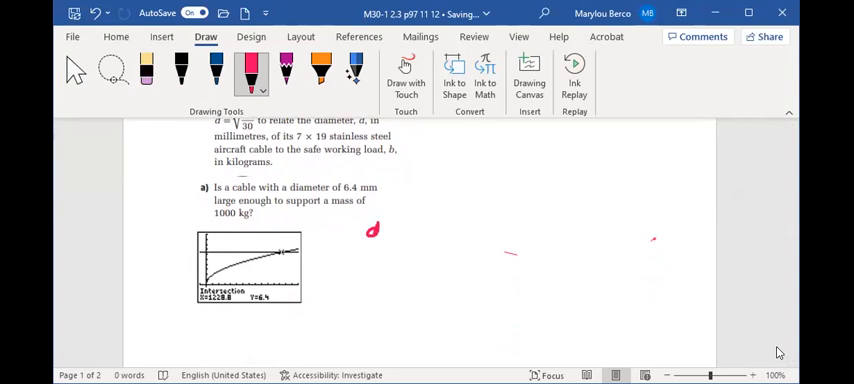
{"action": "left_click_drag", "start_coordinate": [392, 230], "coordinate": [402, 230]}
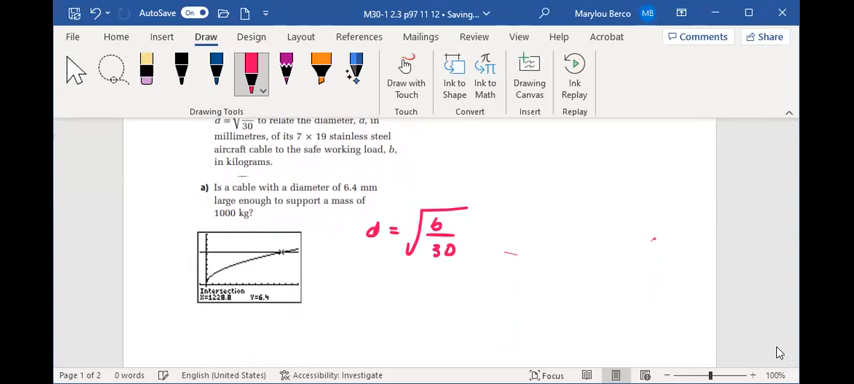
{"action": "left_click_drag", "start_coordinate": [495, 230], "coordinate": [520, 228]}
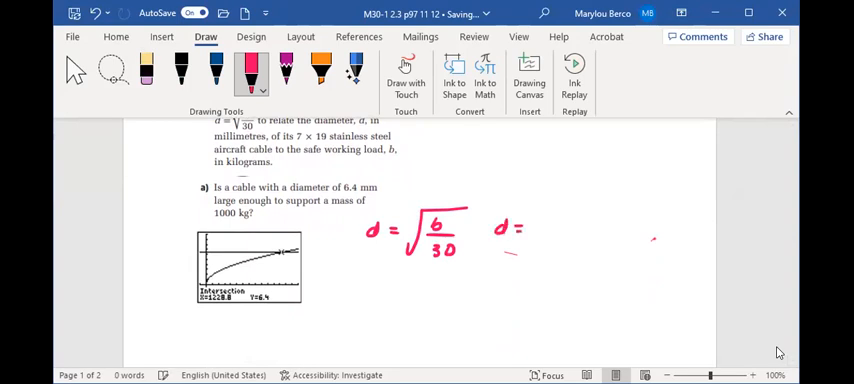
{"action": "left_click_drag", "start_coordinate": [535, 228], "coordinate": [555, 228]}
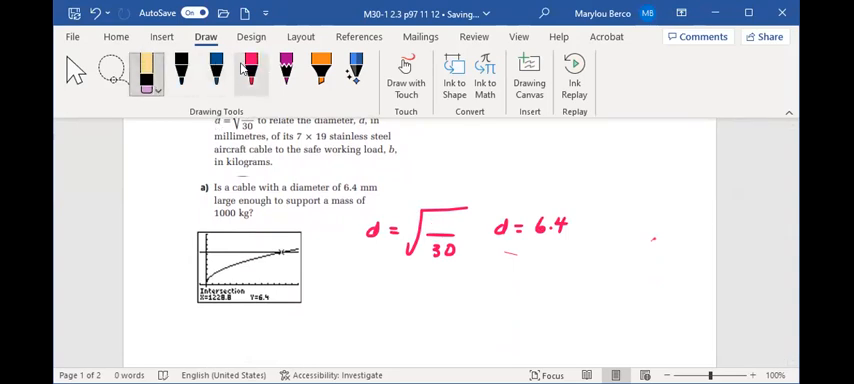
{"action": "left_click", "coordinate": [250, 72]}
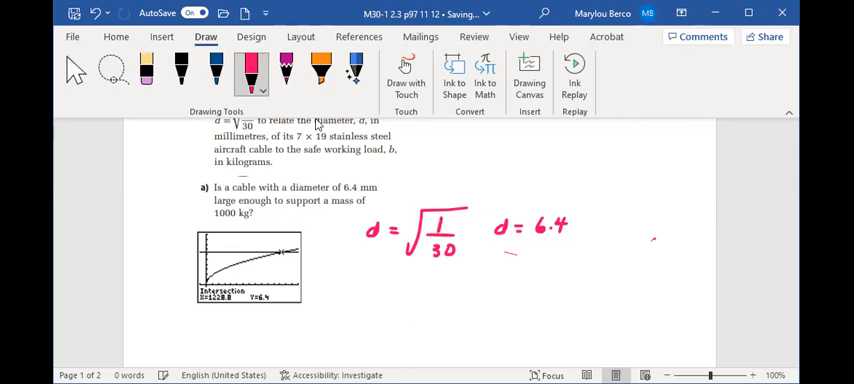
{"action": "left_click_drag", "start_coordinate": [435, 220], "coordinate": [442, 235]}
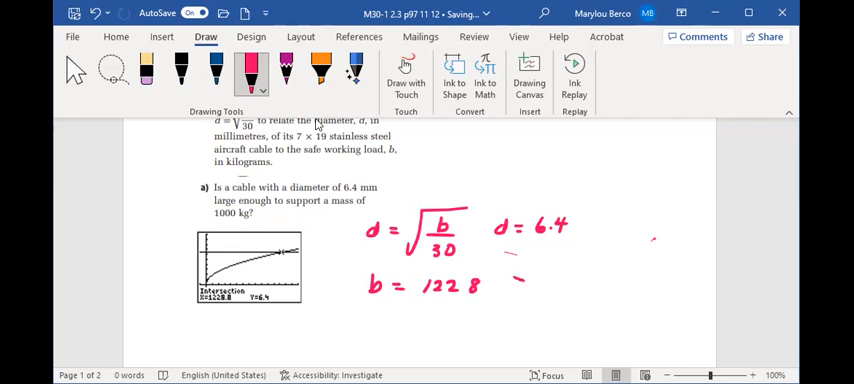
- Write b = 1228 > 1000 kg and conclude 6.4 mm will support 1000 kg
{"action": "left_click_drag", "start_coordinate": [510, 280], "coordinate": [560, 285]}
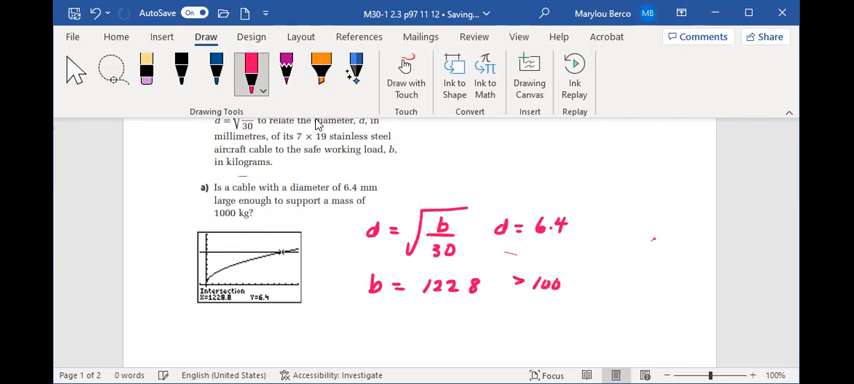
{"action": "left_click_drag", "start_coordinate": [550, 285], "coordinate": [610, 285]}
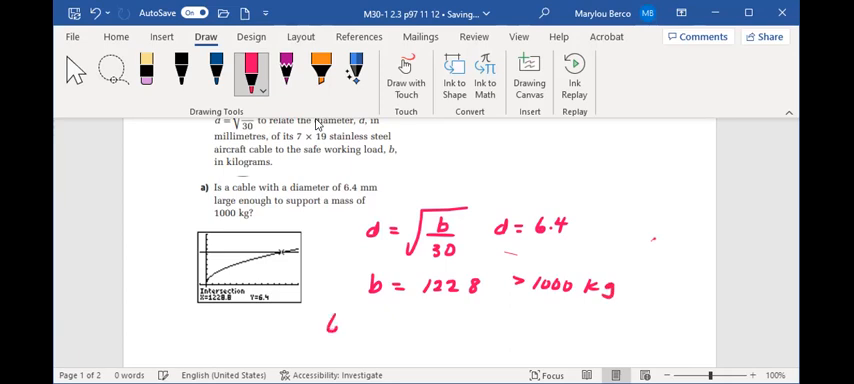
{"action": "left_click_drag", "start_coordinate": [330, 325], "coordinate": [350, 320]}
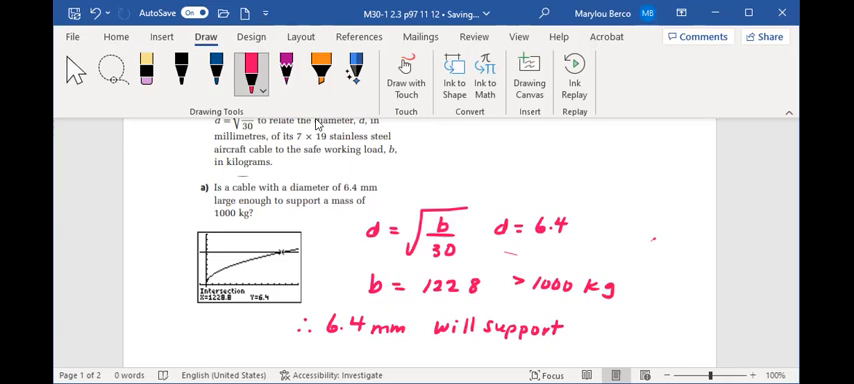
{"action": "left_click_drag", "start_coordinate": [575, 327], "coordinate": [615, 327]}
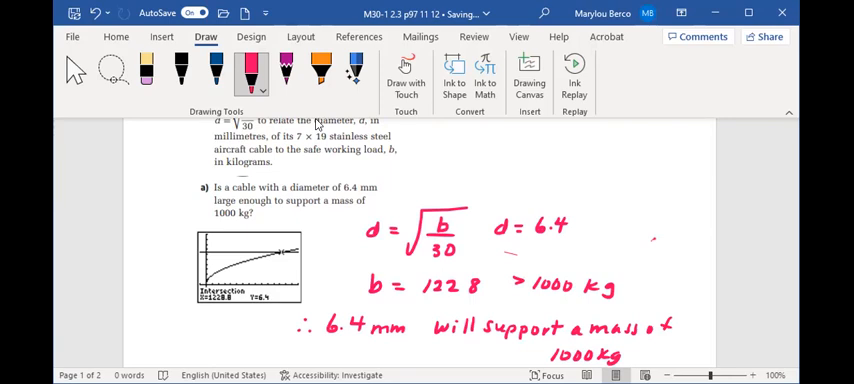
- Scroll to page 2 showing part b on the 10 mm cable's safe load
{"action": "scroll", "scroll_direction": "down", "scroll_amount": 3}
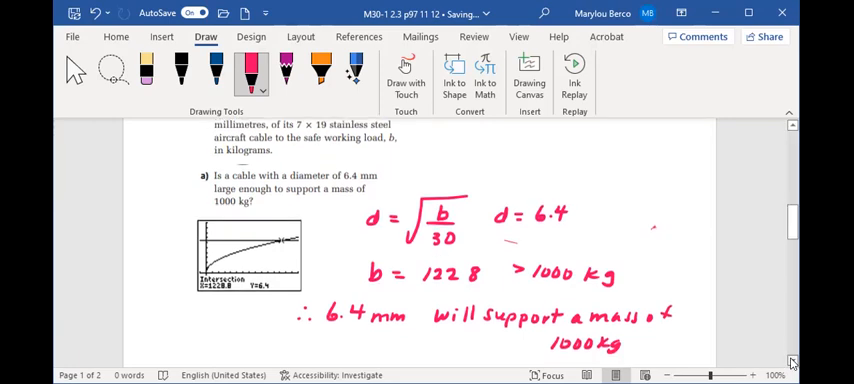
{"action": "scroll", "scroll_direction": "down", "scroll_amount": 3}
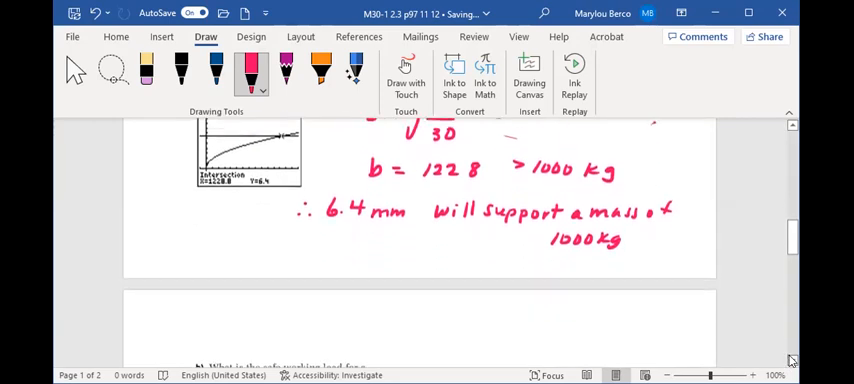
{"action": "scroll", "scroll_direction": "down", "scroll_amount": 3}
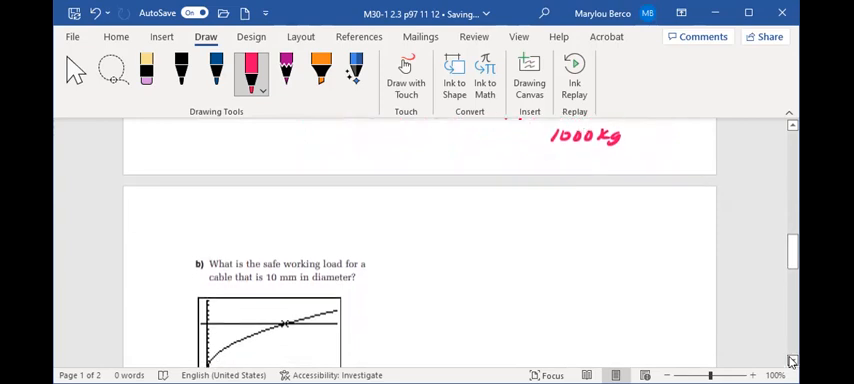
{"action": "scroll", "scroll_direction": "down", "scroll_amount": 3}
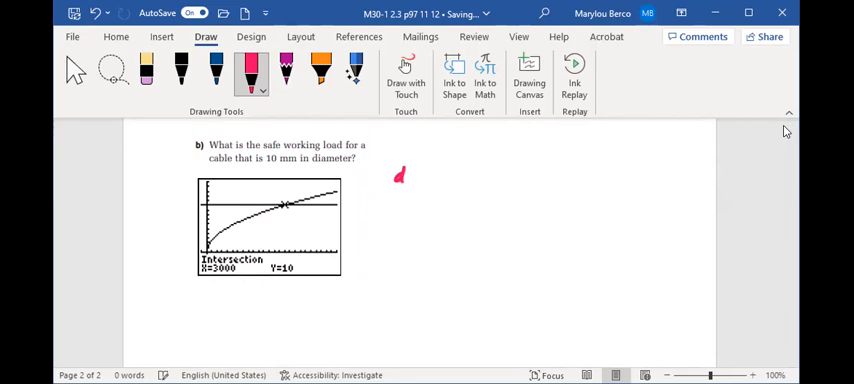
- Handwrite d = √(b/30), d = 10 and b = 3000 beside part b in pink
{"action": "left_click_drag", "start_coordinate": [405, 180], "coordinate": [435, 195]}
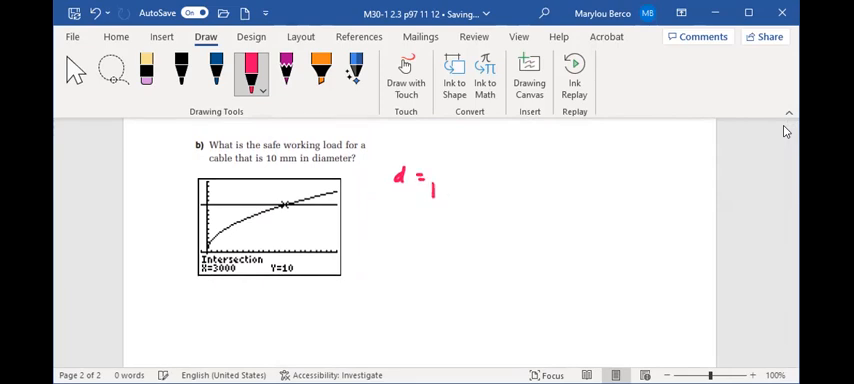
{"action": "left_click_drag", "start_coordinate": [430, 190], "coordinate": [490, 150]}
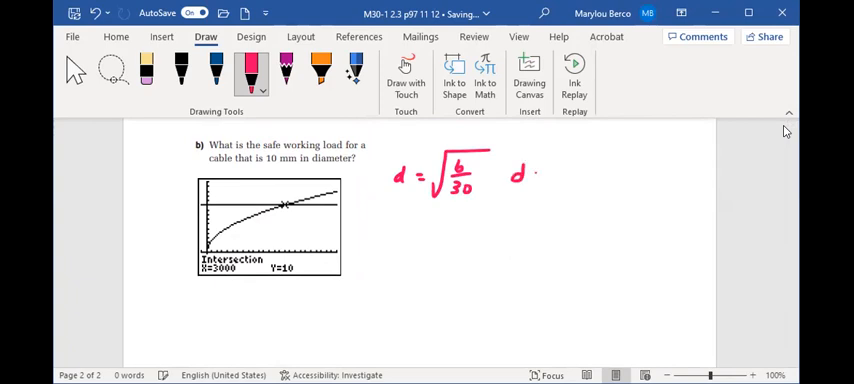
{"action": "left_click_drag", "start_coordinate": [530, 174], "coordinate": [575, 174]}
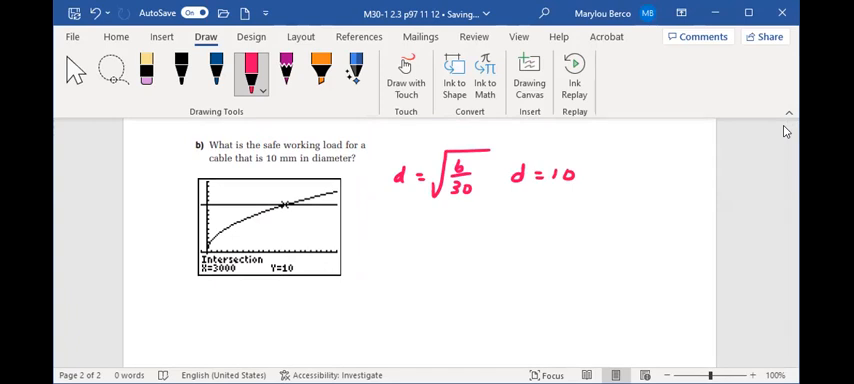
{"action": "left_click_drag", "start_coordinate": [375, 238], "coordinate": [405, 240]}
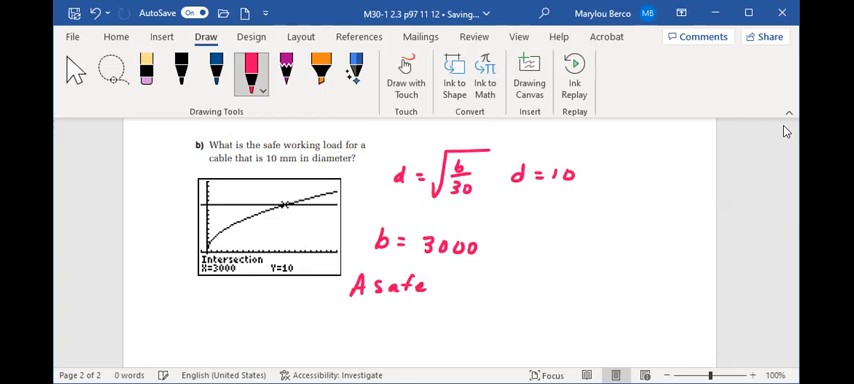
- Write the answer 'A safe working load for a cable with diameter of 10mm' in pink
{"action": "left_click_drag", "start_coordinate": [432, 285], "coordinate": [480, 285]}
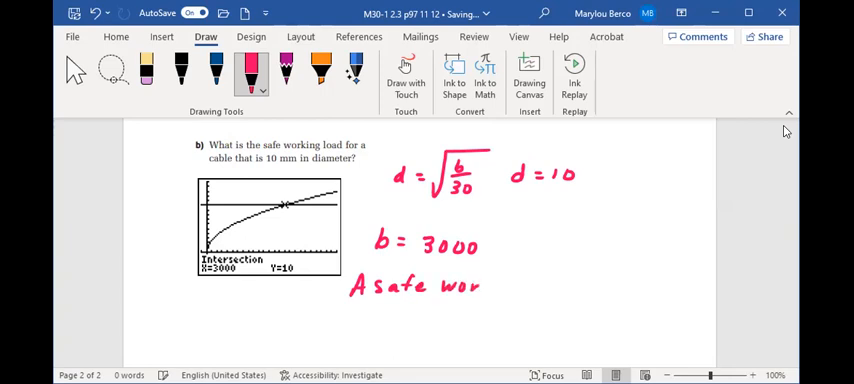
{"action": "left_click_drag", "start_coordinate": [480, 287], "coordinate": [530, 287]}
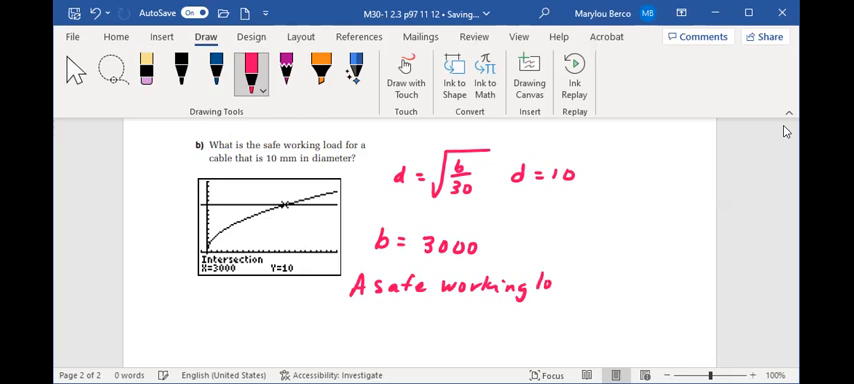
{"action": "left_click_drag", "start_coordinate": [540, 285], "coordinate": [575, 285]}
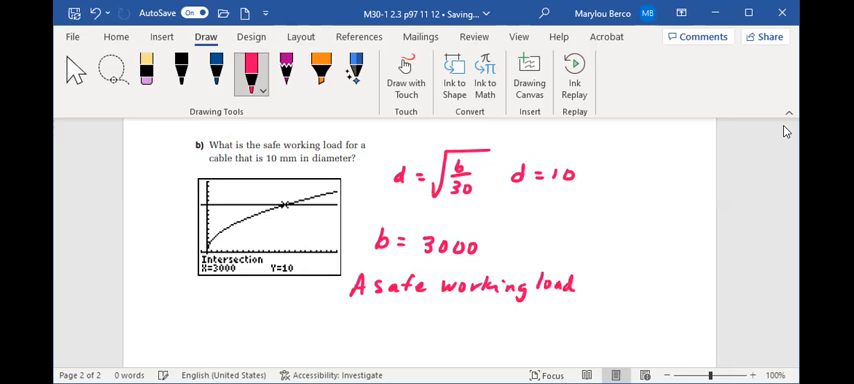
{"action": "left_click_drag", "start_coordinate": [585, 285], "coordinate": [620, 285]}
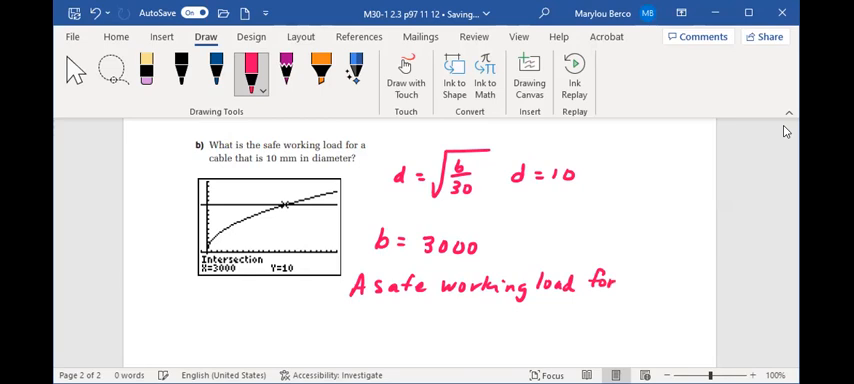
{"action": "left_click_drag", "start_coordinate": [630, 285], "coordinate": [670, 285]}
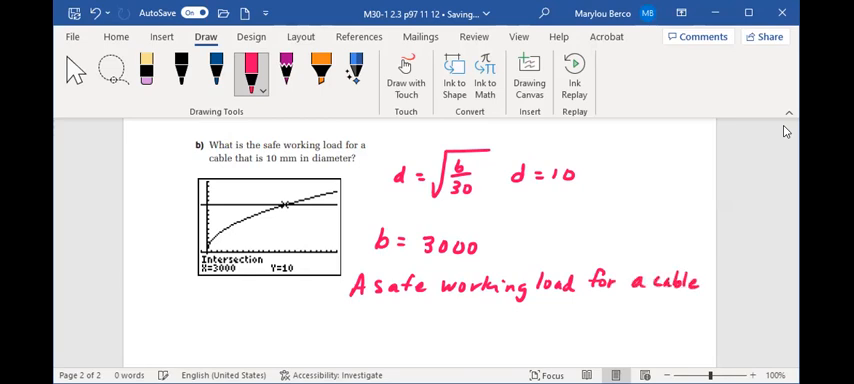
{"action": "left_click_drag", "start_coordinate": [352, 320], "coordinate": [375, 320]}
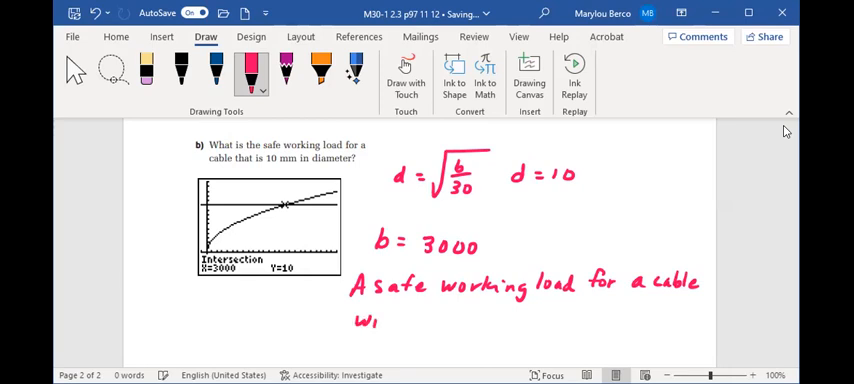
{"action": "left_click_drag", "start_coordinate": [375, 320], "coordinate": [430, 320]}
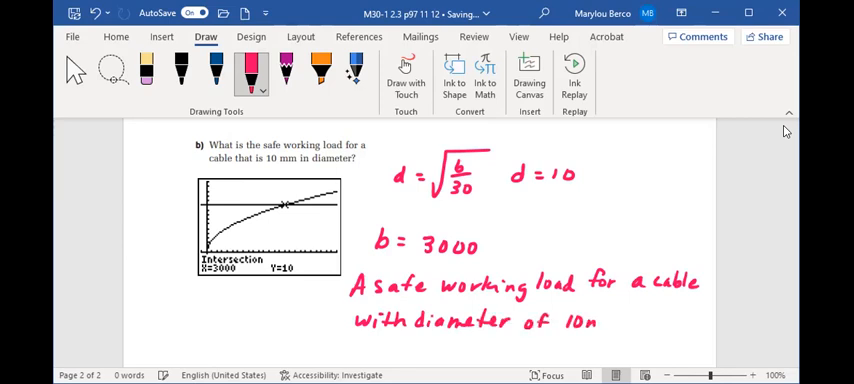
{"action": "type", "text": "mm"}
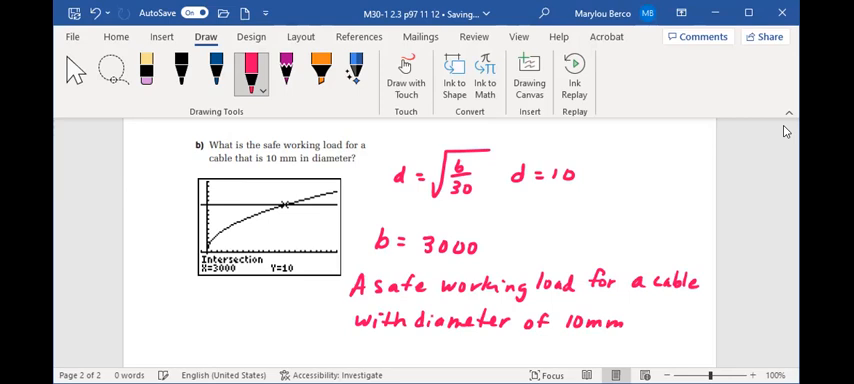